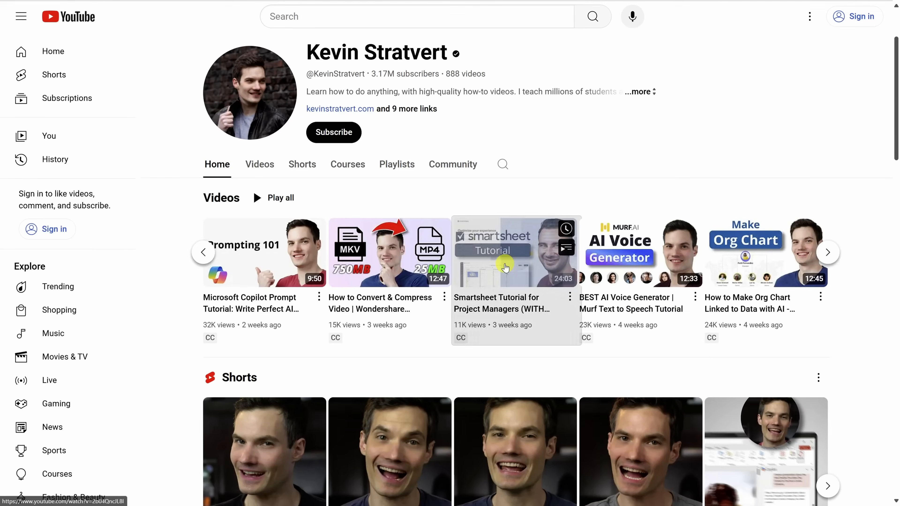
# Open the 'Smartsheet Tutorial for Project Managers' video from the Kevin Stratvert channel page.
pyautogui.click(515, 251)
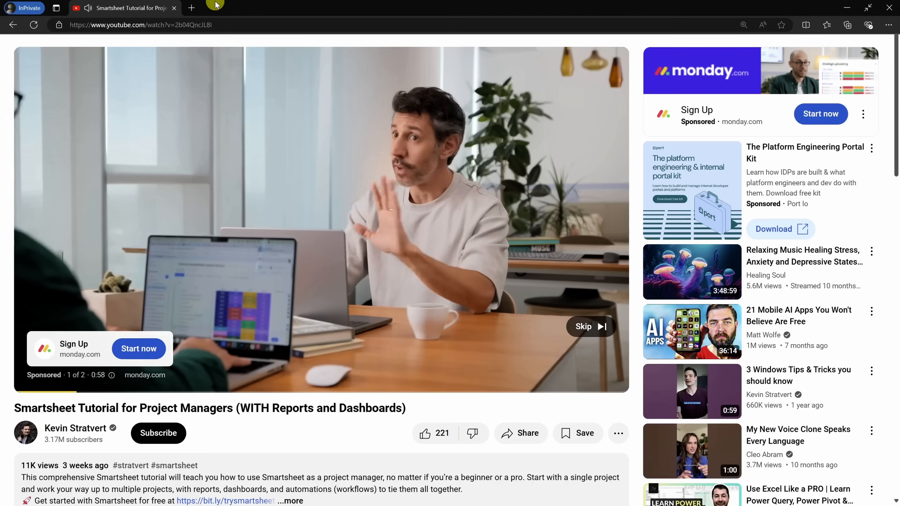
# Copy the video's URL from the address bar and start a new tab on bing.com.
pyautogui.click(138, 25)
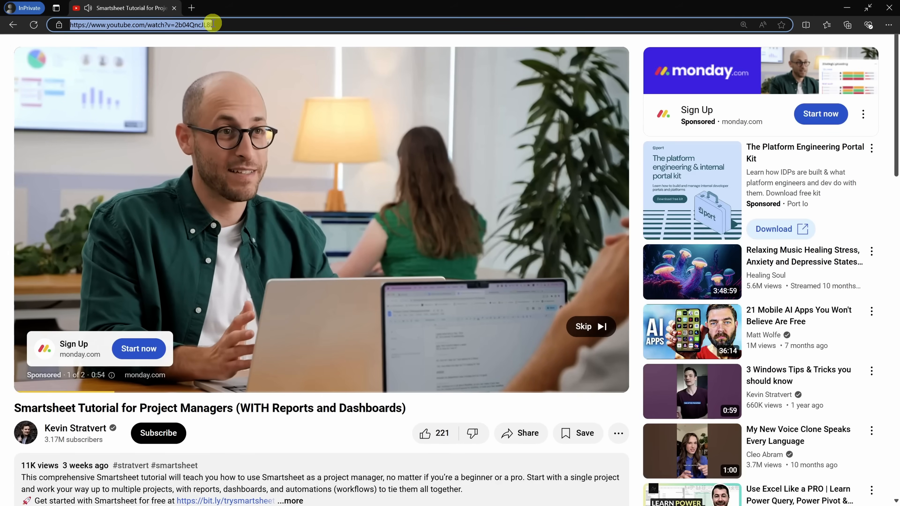
pyautogui.click(303, 8)
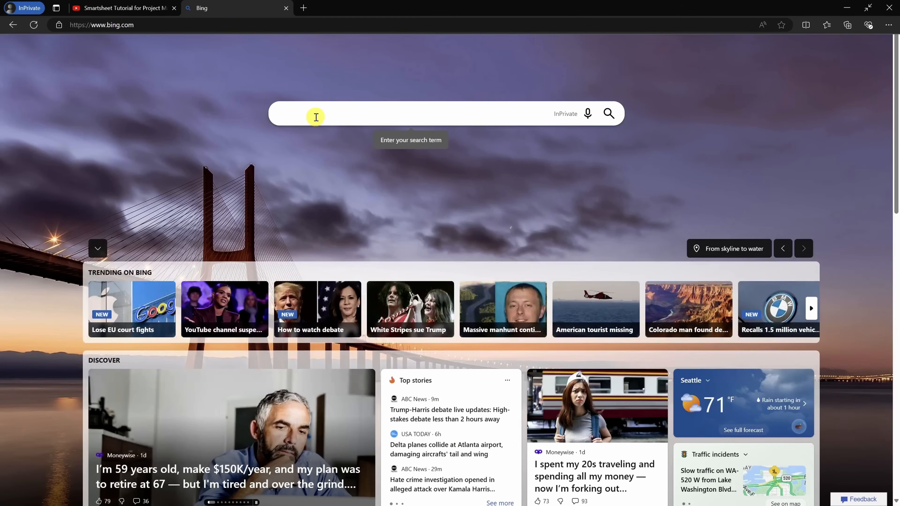
pyautogui.write('https://www.youtube.com/watch?v=2b04QncJL8I')
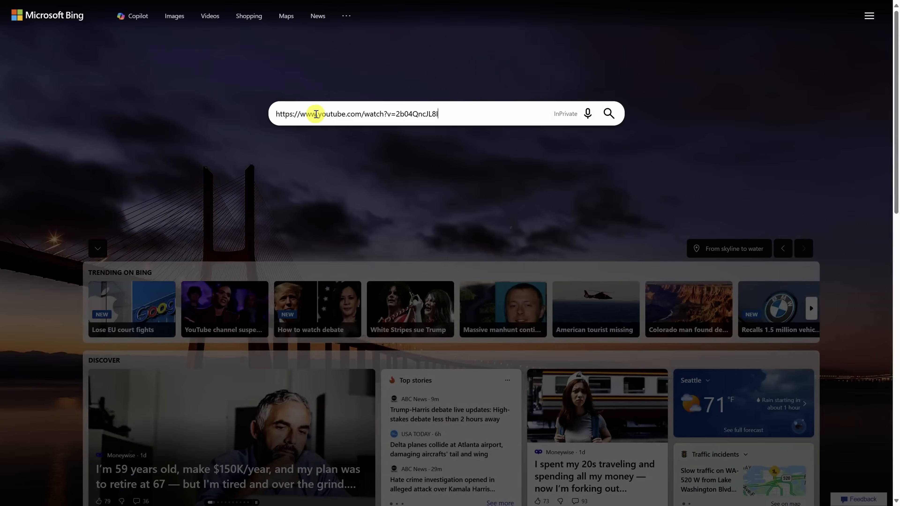
pyautogui.press('Return')
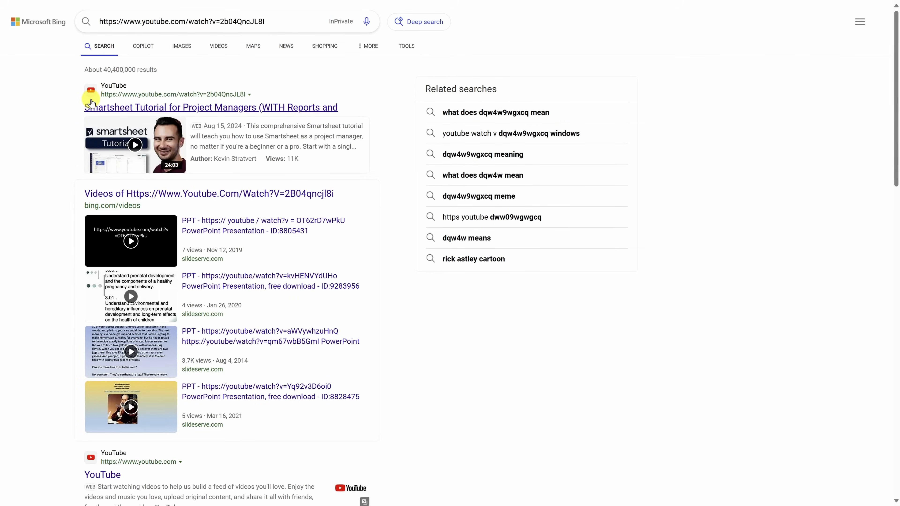
pyautogui.moveTo(259, 110)
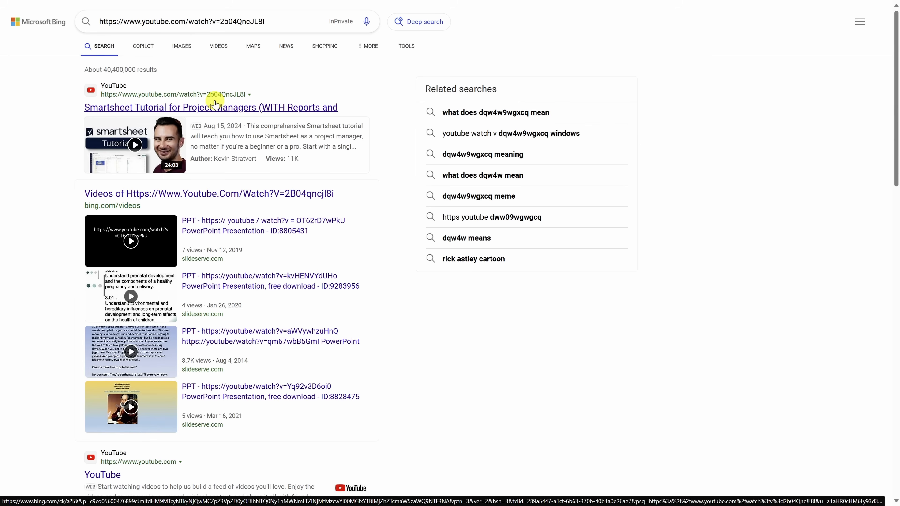
# Play the Smartsheet tutorial in Bing's video viewer and reveal the related Smartsheet videos below.
pyautogui.click(211, 108)
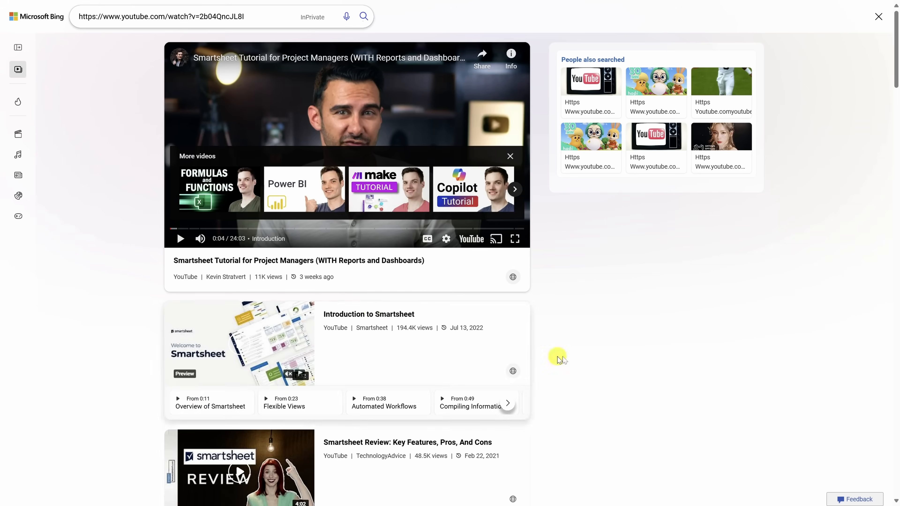
pyautogui.scroll(-3)
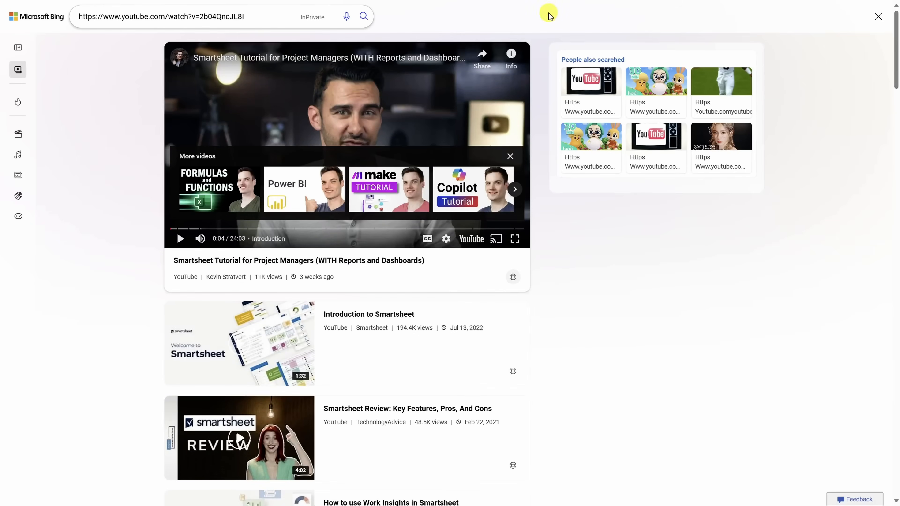
# Search Bing for 'date night dinner recipes site:youtube.com' and open '4 Romantic Dinners For Date Night'.
pyautogui.click(161, 16)
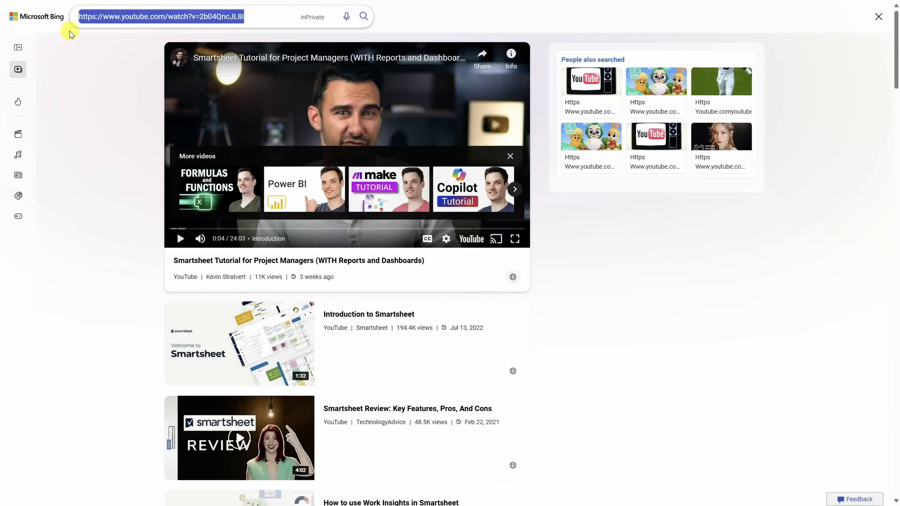
pyautogui.write('date night dinner recipe')
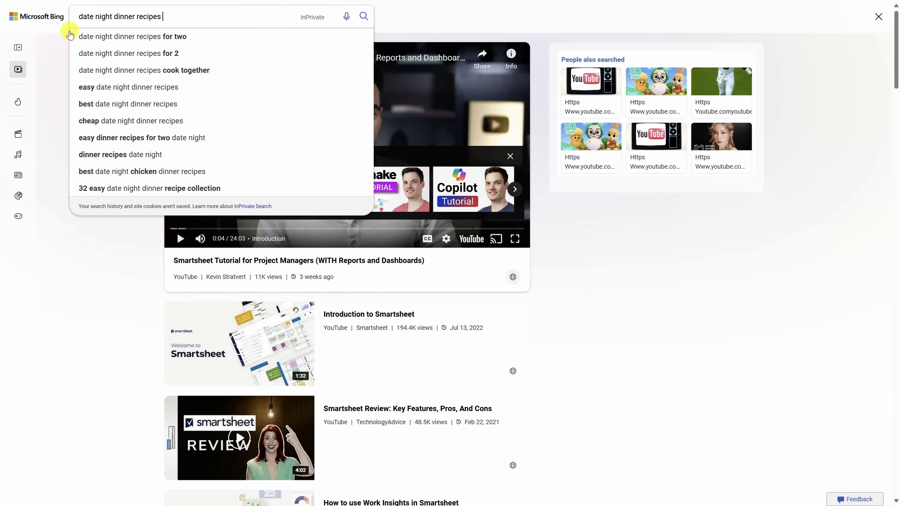
pyautogui.write('site:y')
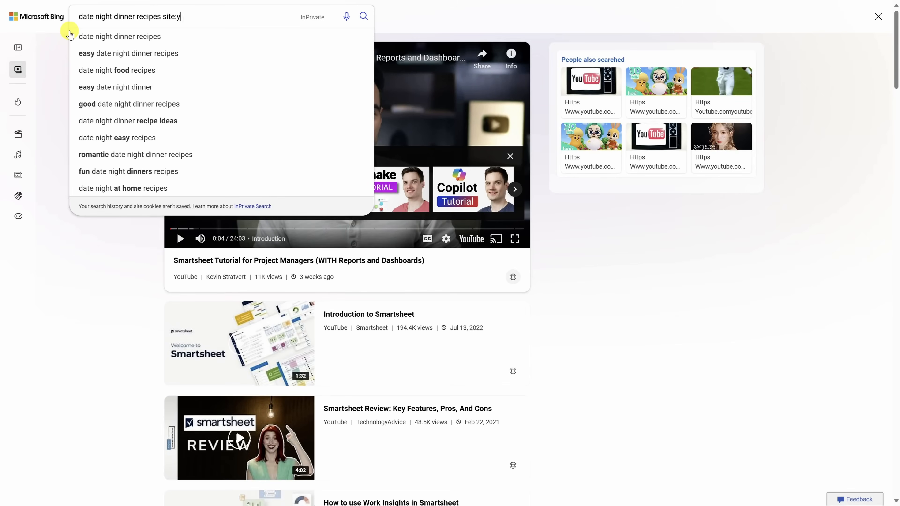
pyautogui.write('outube.com')
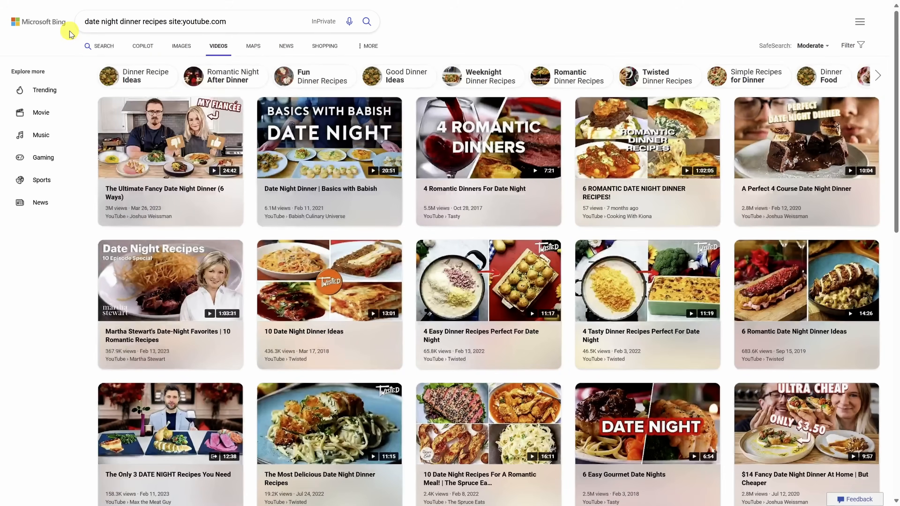
pyautogui.click(488, 138)
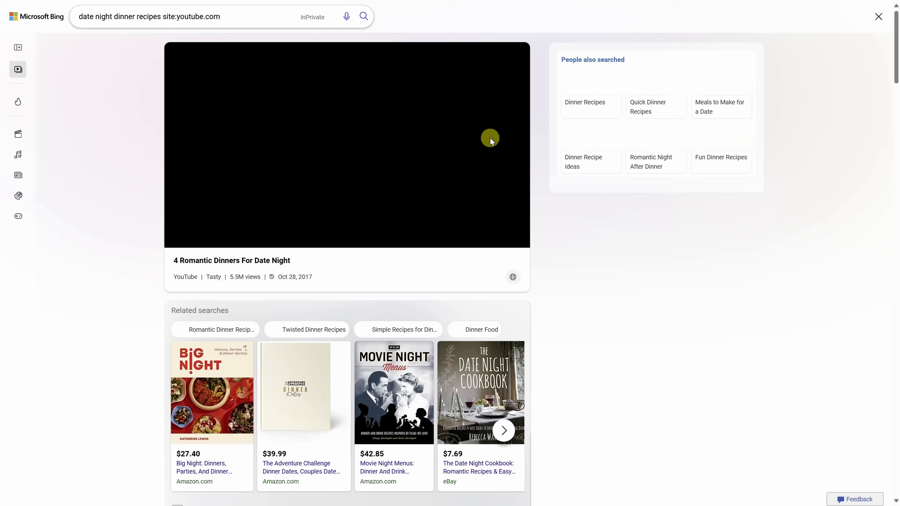